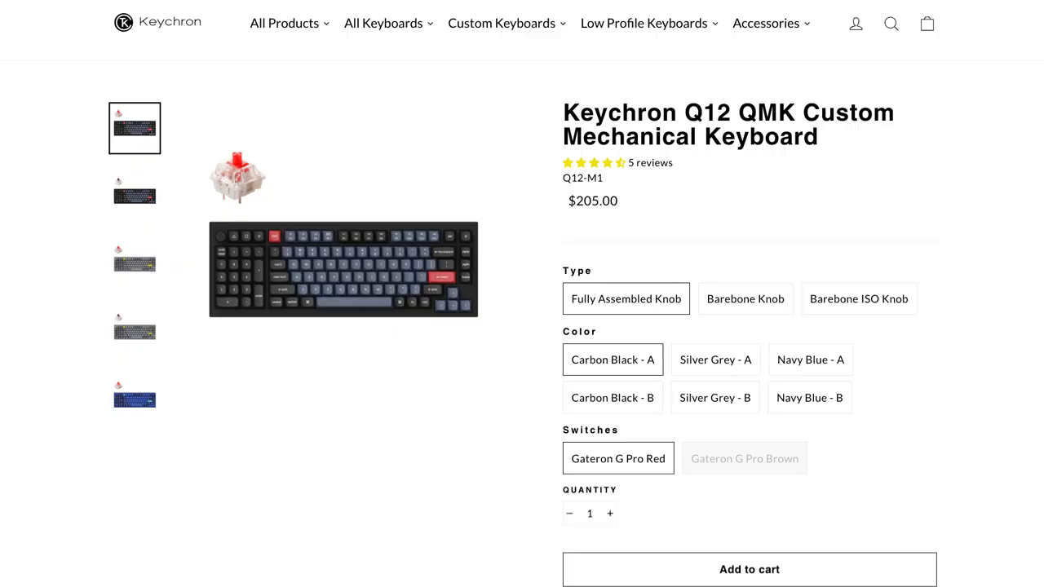
Scroll down the timeline to reach the empty gap before the graphics and main clips.
{"action": "scroll", "scroll_direction": "down", "scroll_amount": 3}
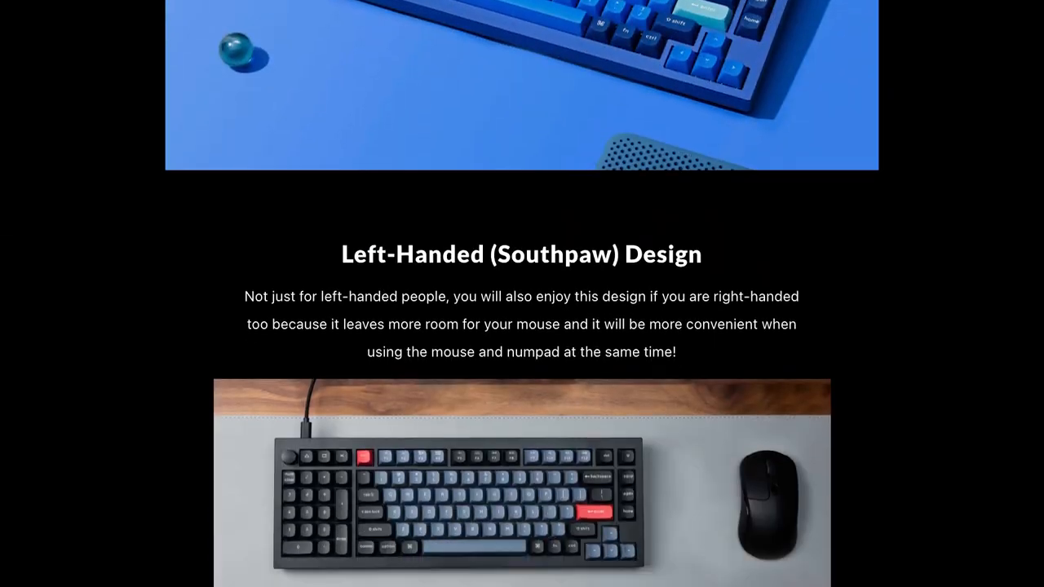
{"action": "scroll", "scroll_direction": "down", "scroll_amount": 3}
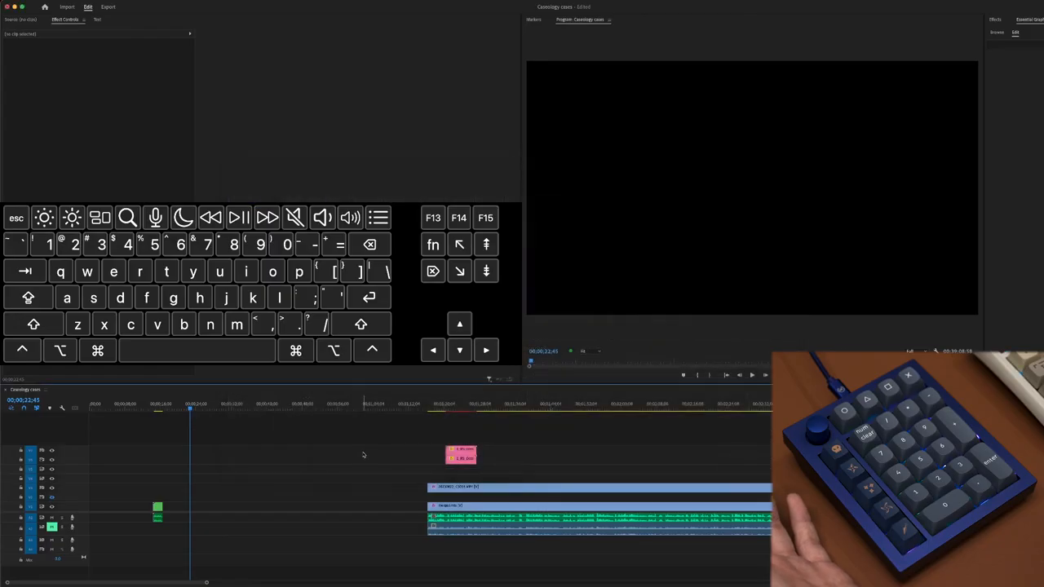
{"action": "mouse_move", "coordinate": [334, 443]}
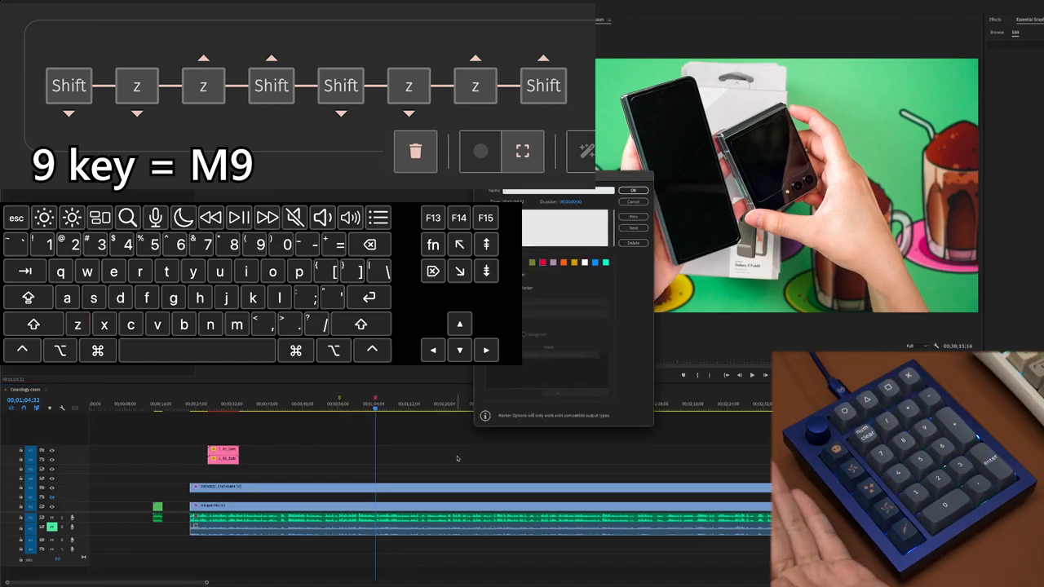
Write a comment in the Marker dialog for the playhead marker and confirm with OK.
{"action": "left_click", "coordinate": [563, 228]}
{"action": "type", "text": "other reviews"}
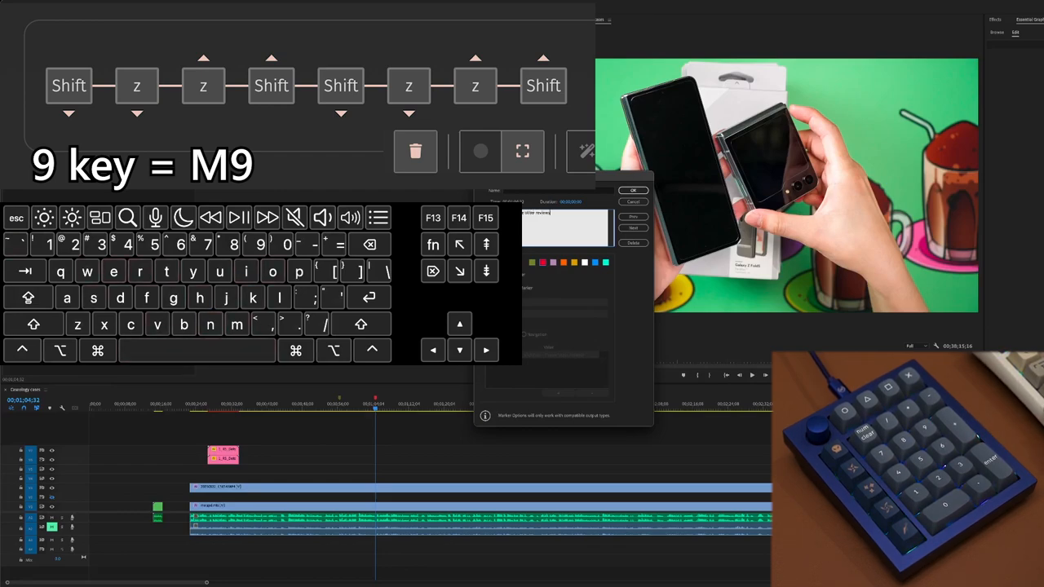
{"action": "left_click", "coordinate": [633, 191]}
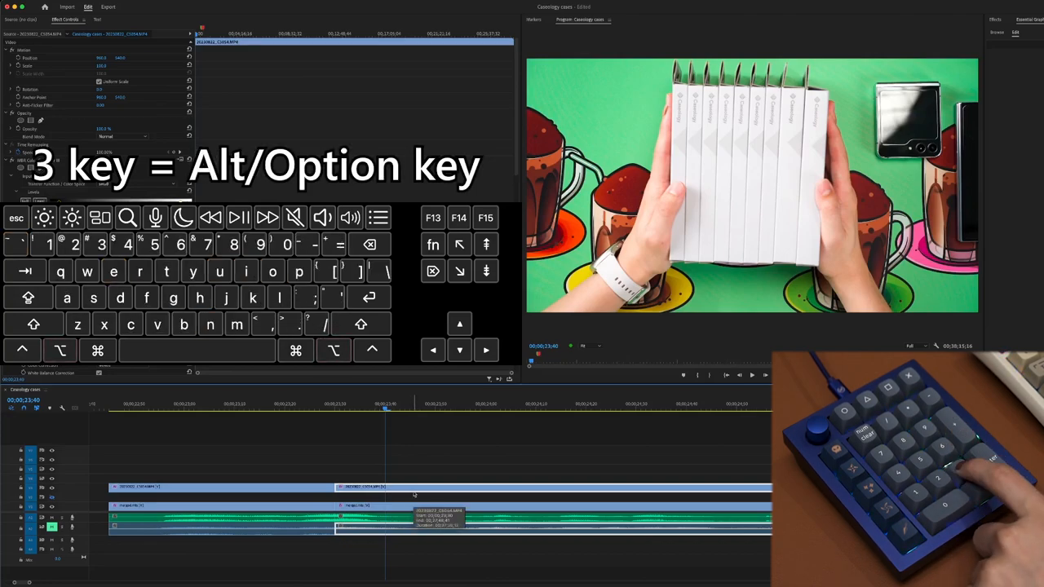
Hold the macro pad's Alt/Option key to razor-cut the Cosmology cases clips in two.
{"action": "key", "text": "alt"}
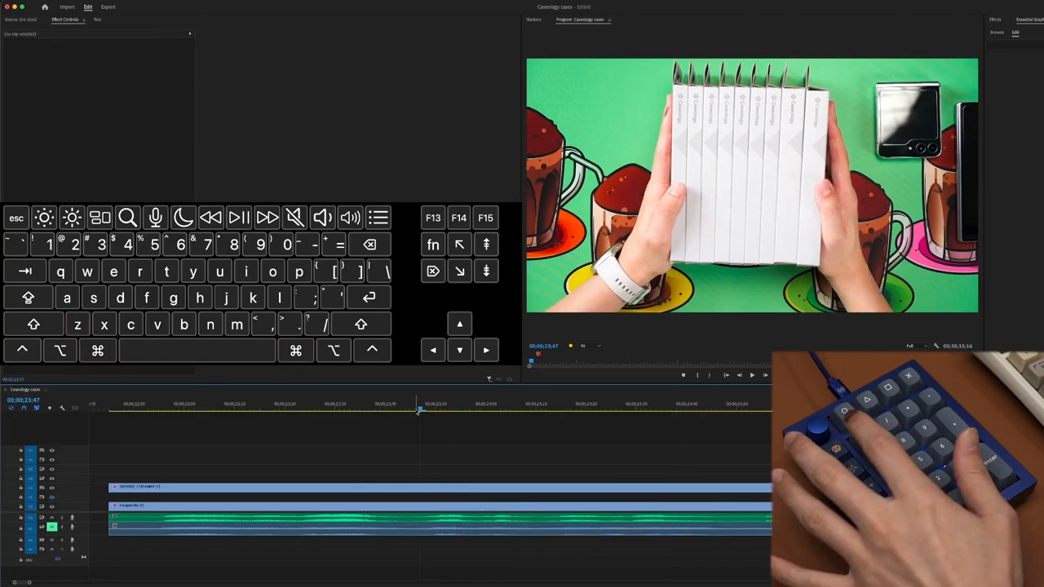
{"action": "mouse_move", "coordinate": [414, 418]}
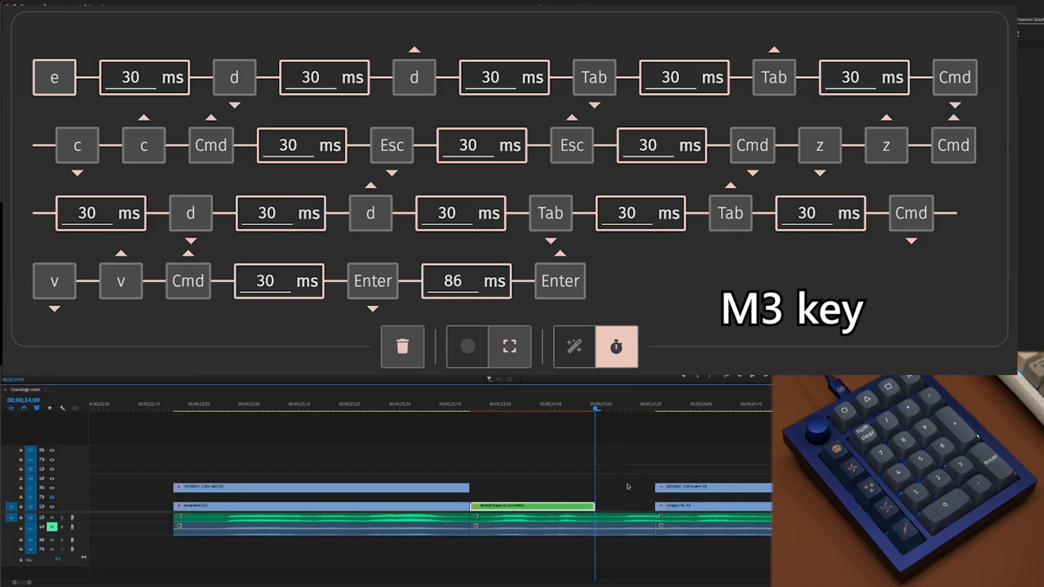
{"action": "mouse_move", "coordinate": [616, 495]}
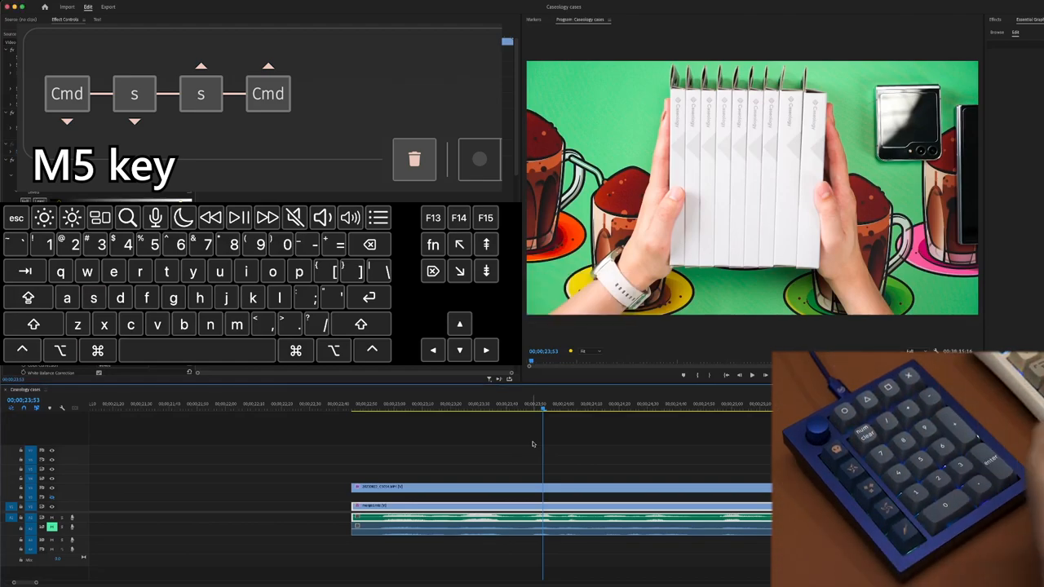
Save the Cosmology cases project with the M5 macro key (Cmd+S).
{"action": "key", "text": "cmd+s"}
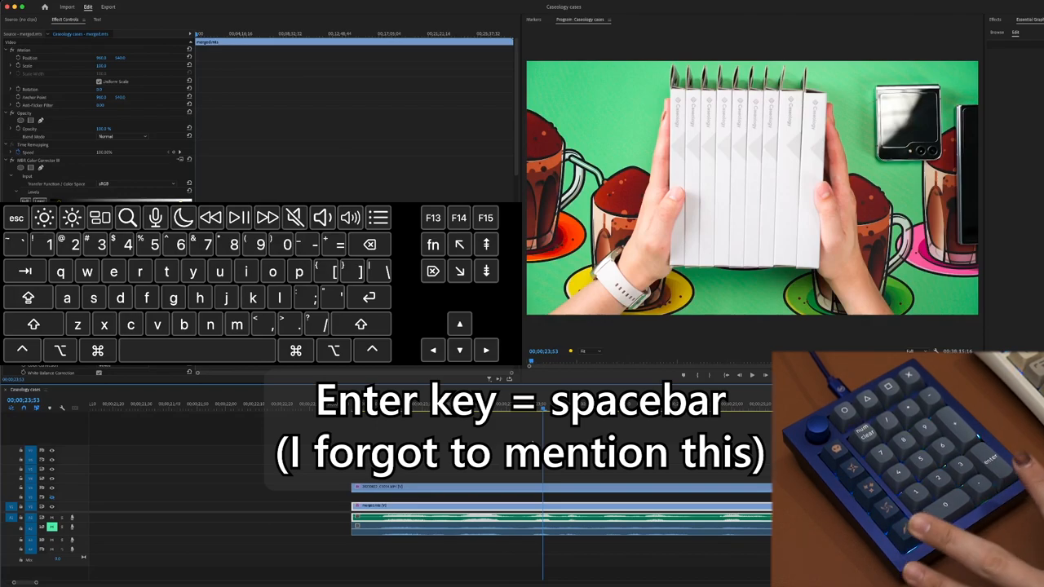
{"action": "key", "text": "space"}
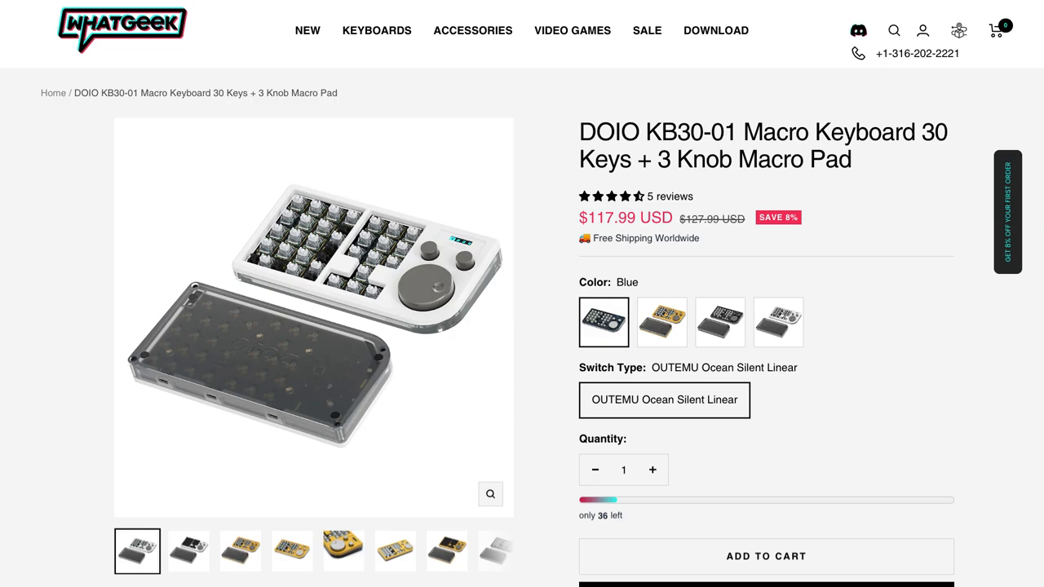
Scroll to the DOIO KB30-01 description noting keycaps aren't included, then back to purchase options.
{"action": "scroll", "scroll_direction": "down", "scroll_amount": 3}
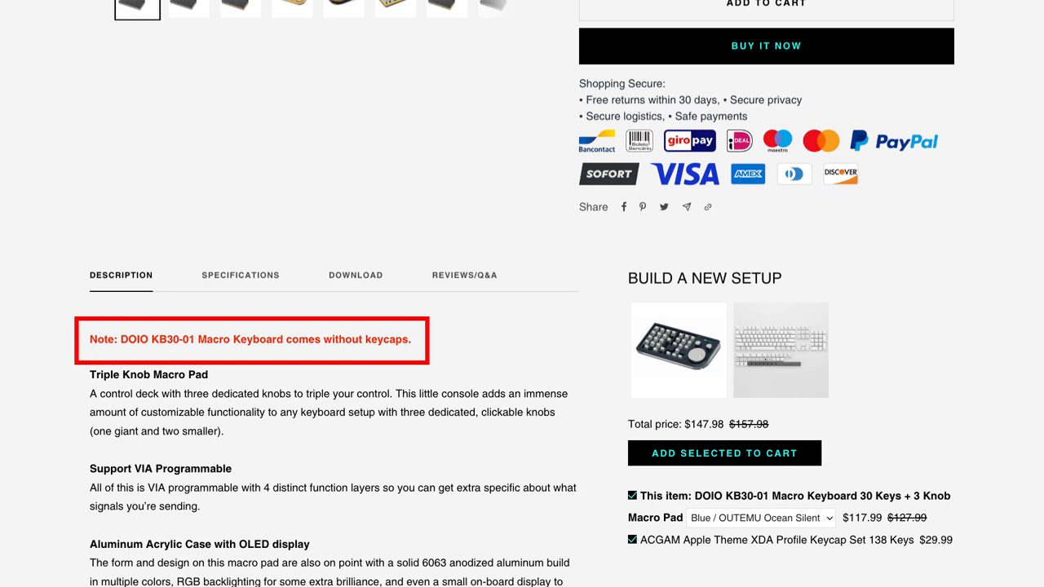
{"action": "scroll", "scroll_direction": "up", "scroll_amount": 3}
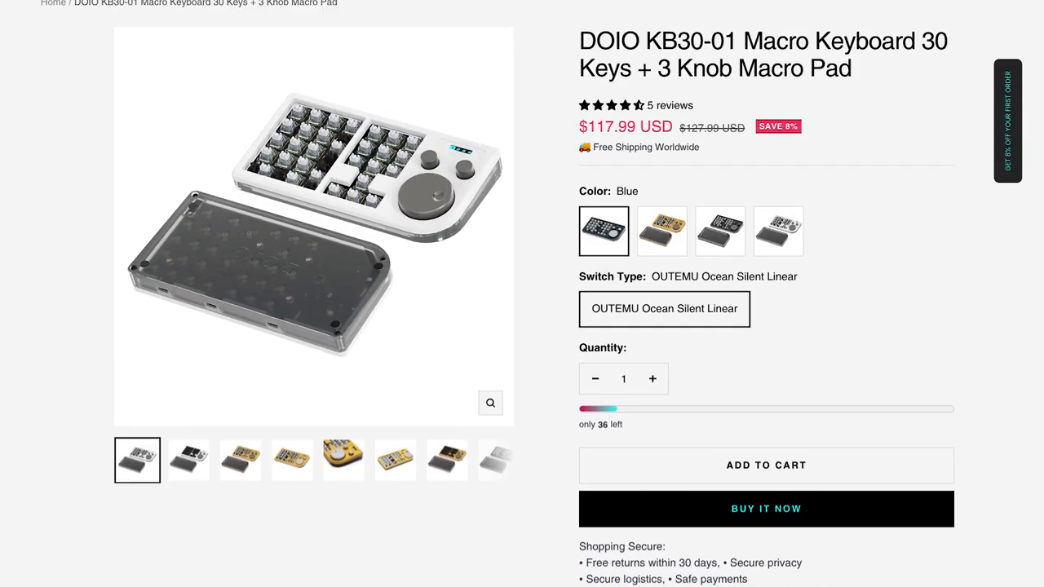
{"action": "scroll", "scroll_direction": "up", "scroll_amount": 3}
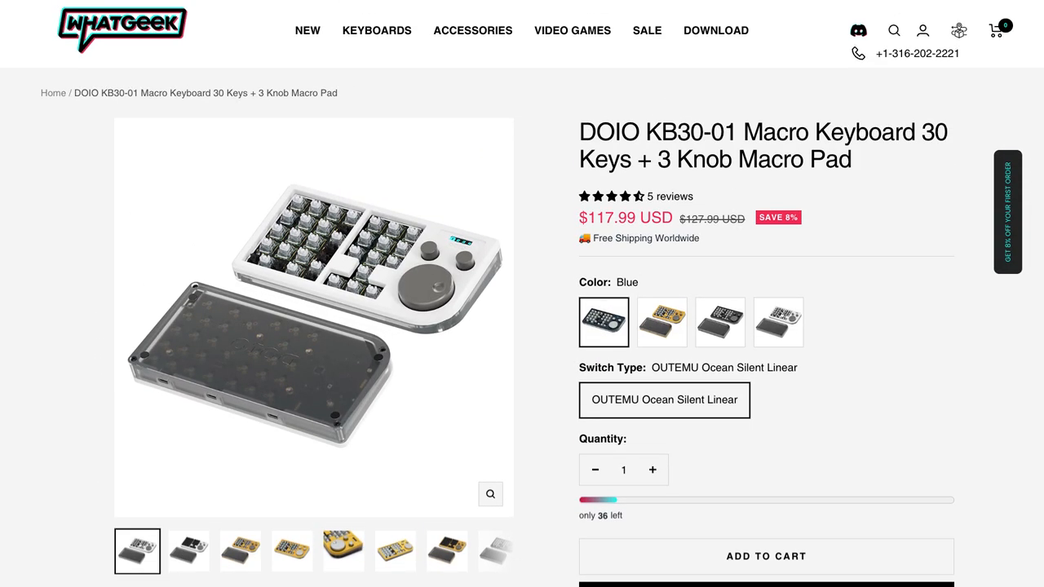